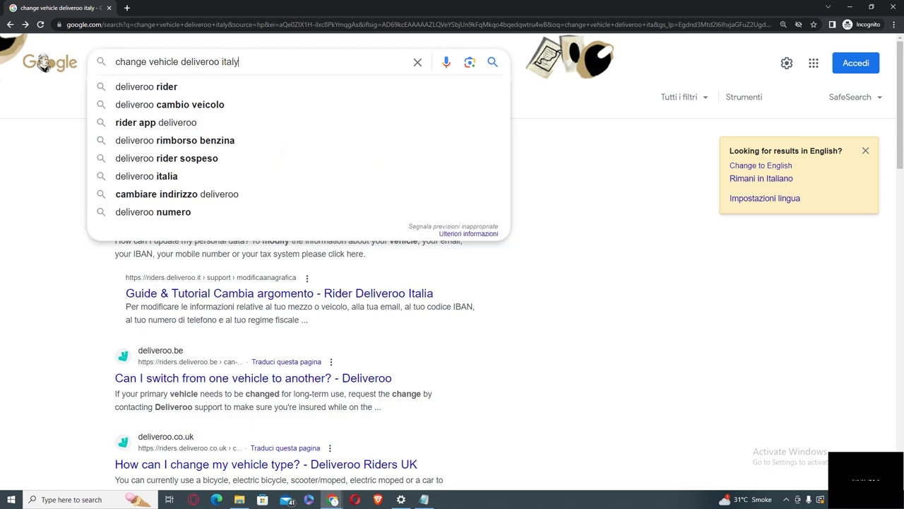
Step: Search Google for 'change vehicle deliveroo italy' and scan the results
left_click(492, 62)
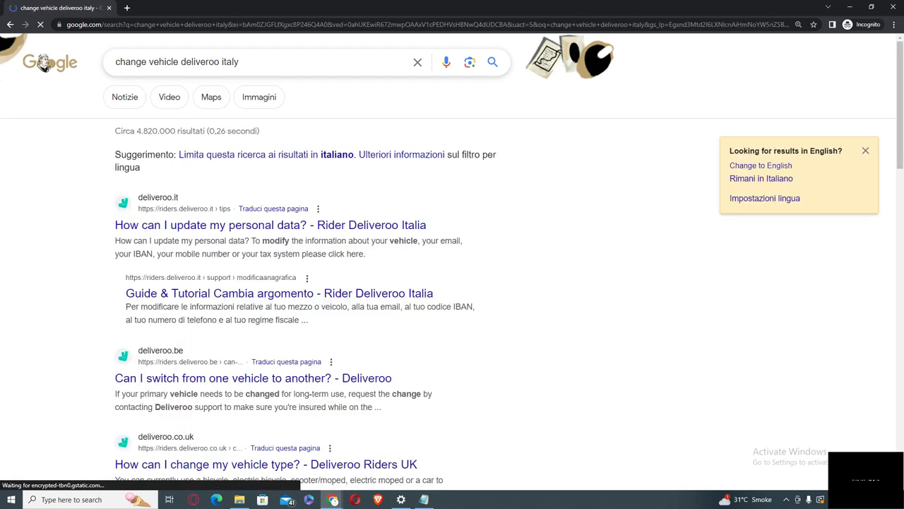
scroll("down", 3)
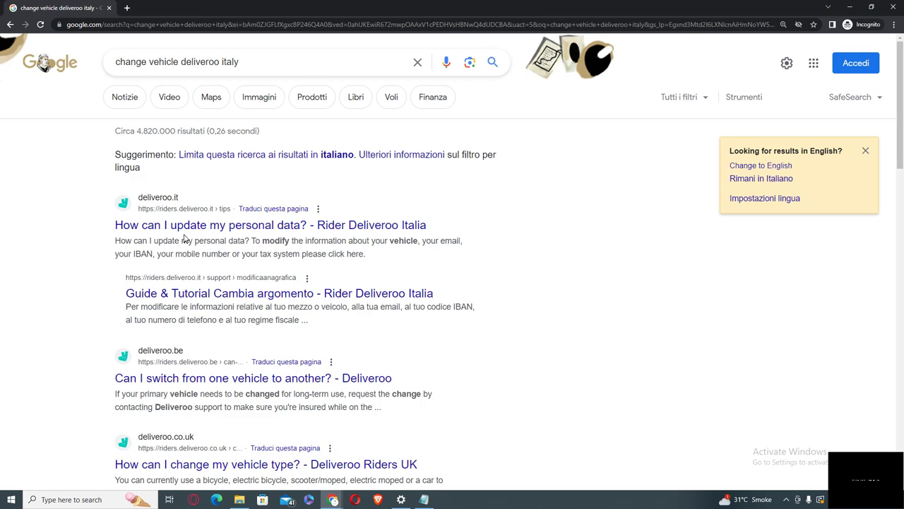
Step: Read the 'How can I update my personal data?' article and follow its 'click here' form link
left_click(270, 224)
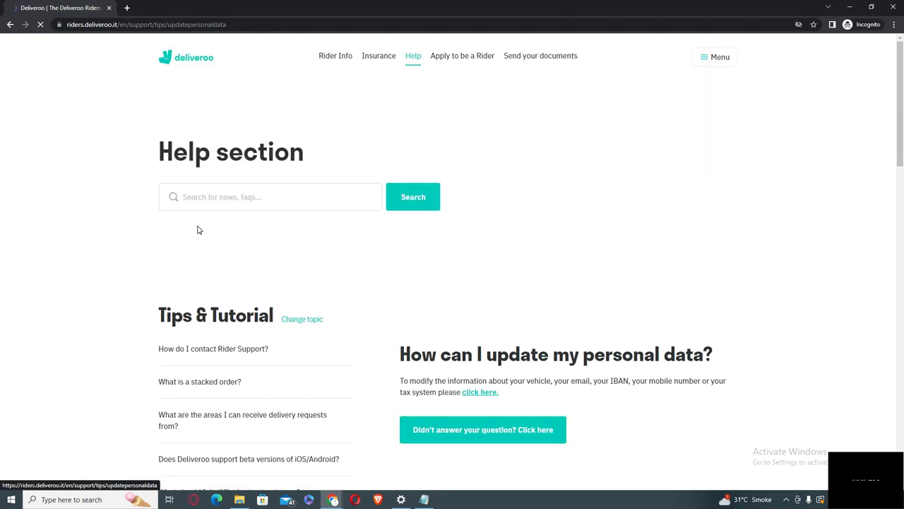
scroll("down", 3)
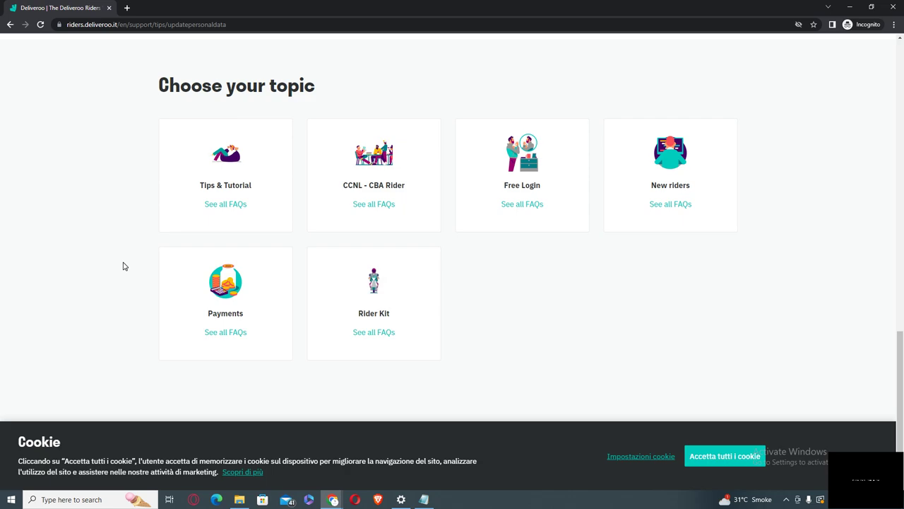
scroll("up", 3)
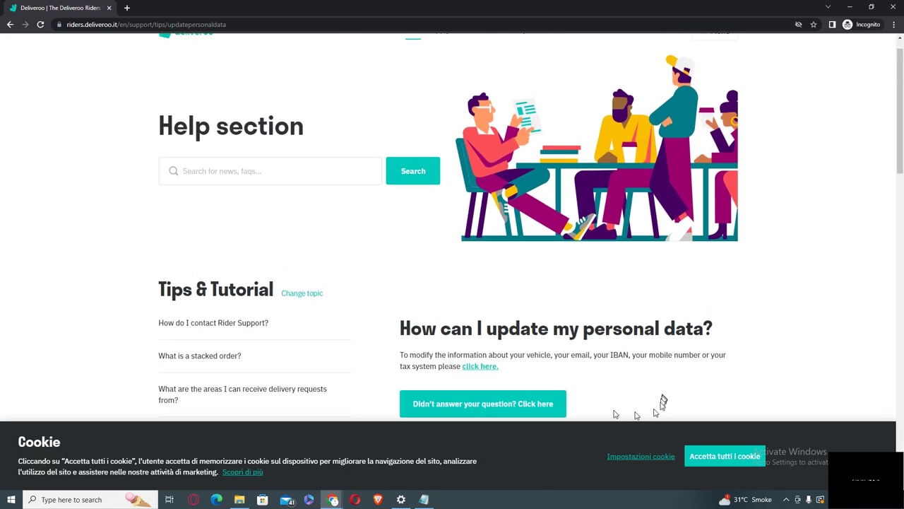
left_click(480, 366)
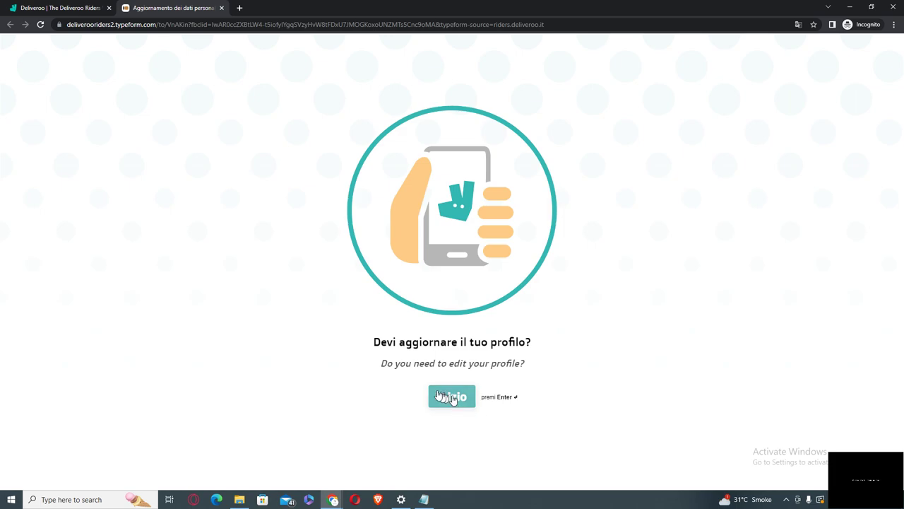
Step: Start the form, submit email and Rider ID, and pick 'Cambio veicolo'
left_click(452, 396)
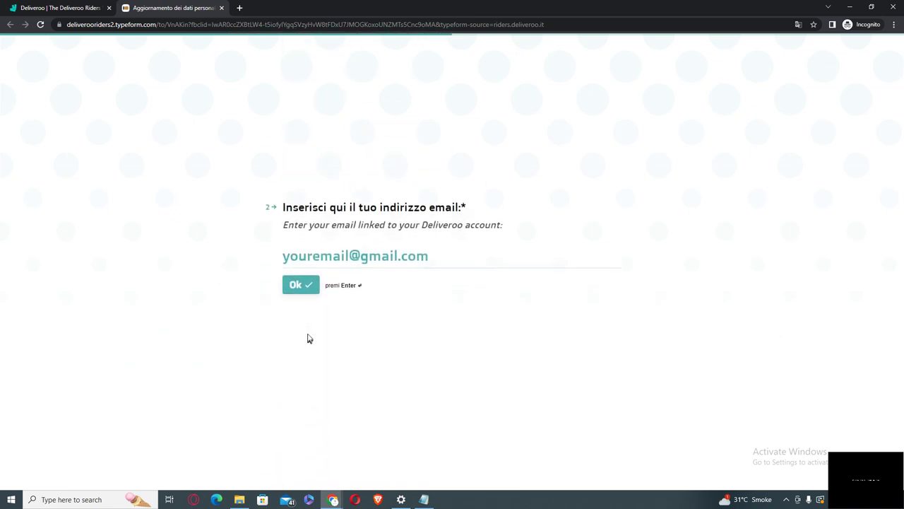
left_click(354, 255)
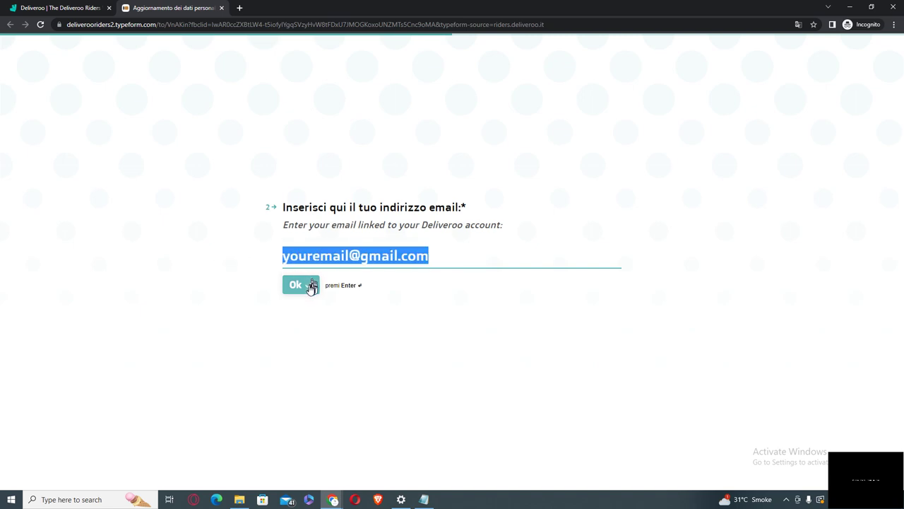
left_click(295, 284)
type("58744")
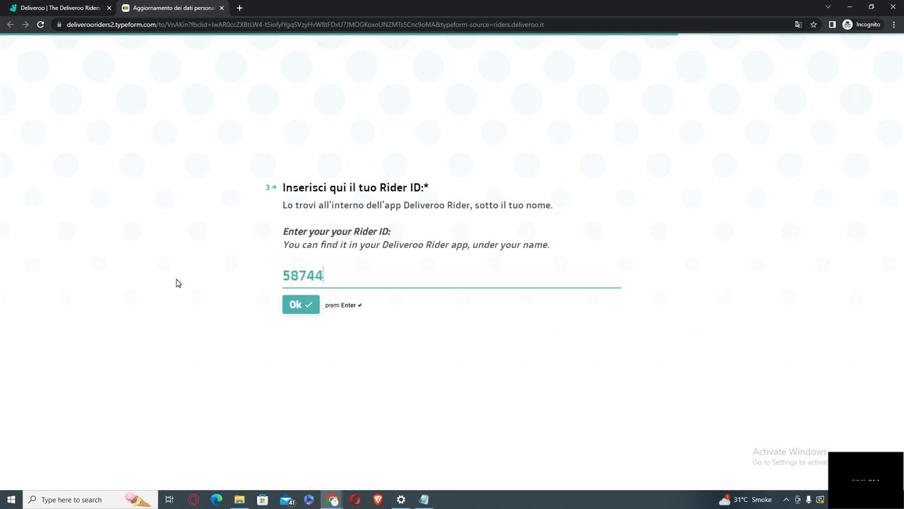
left_click(295, 305)
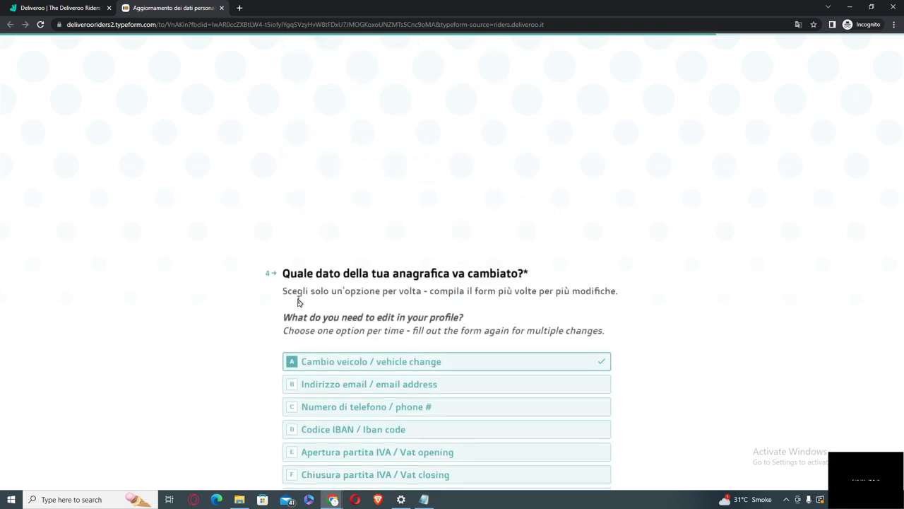
Step: Select option B 'Automobile / Car' on the vehicle question
scroll("down", 3)
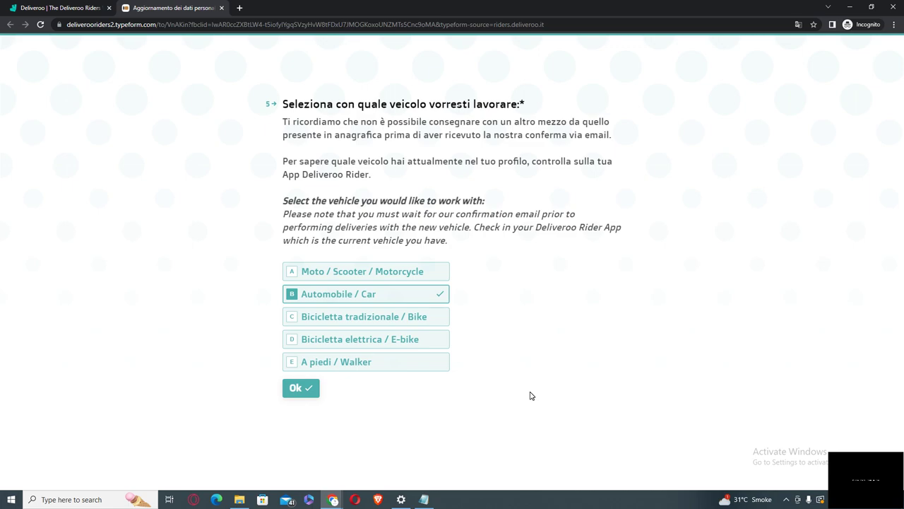
mouse_move(183, 269)
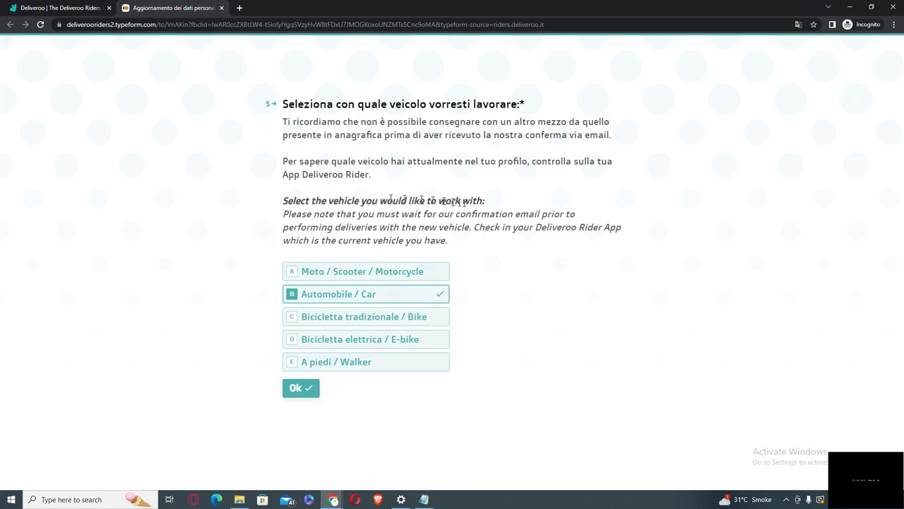
left_click_drag(283, 200, 443, 200)
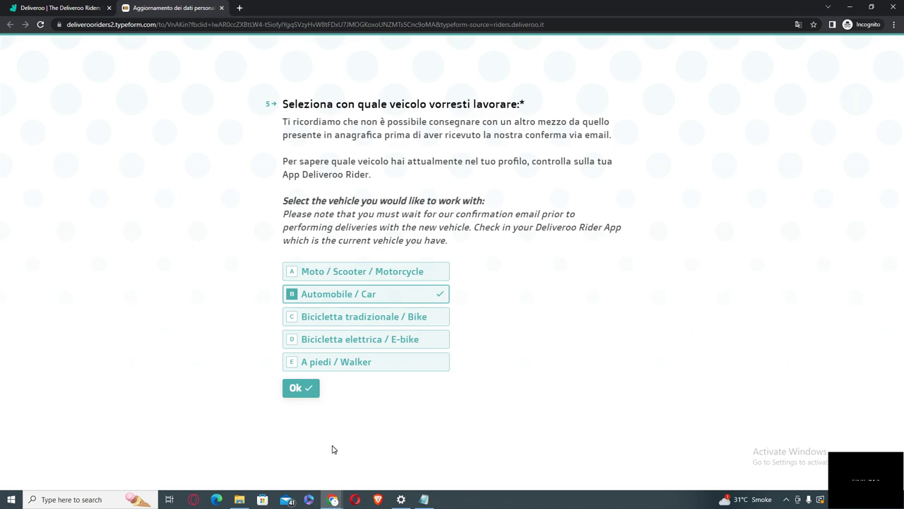
mouse_move(339, 361)
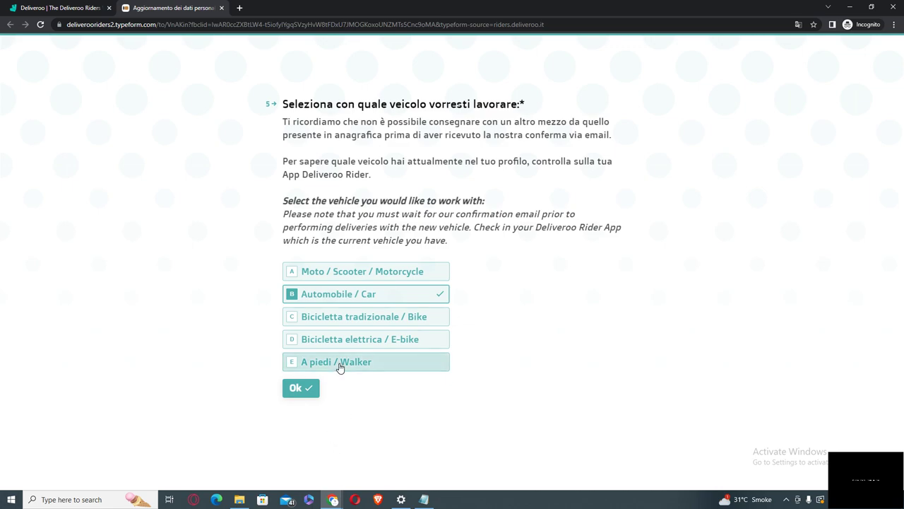
mouse_move(346, 271)
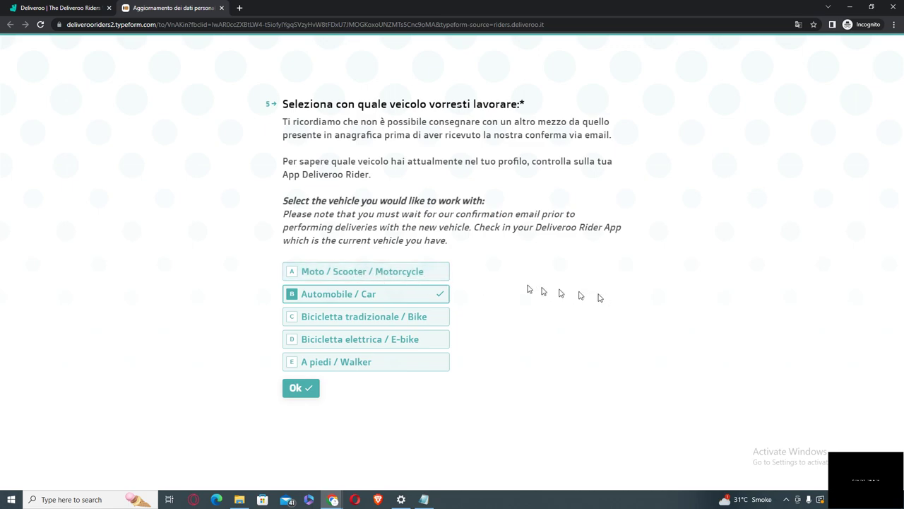
mouse_move(373, 274)
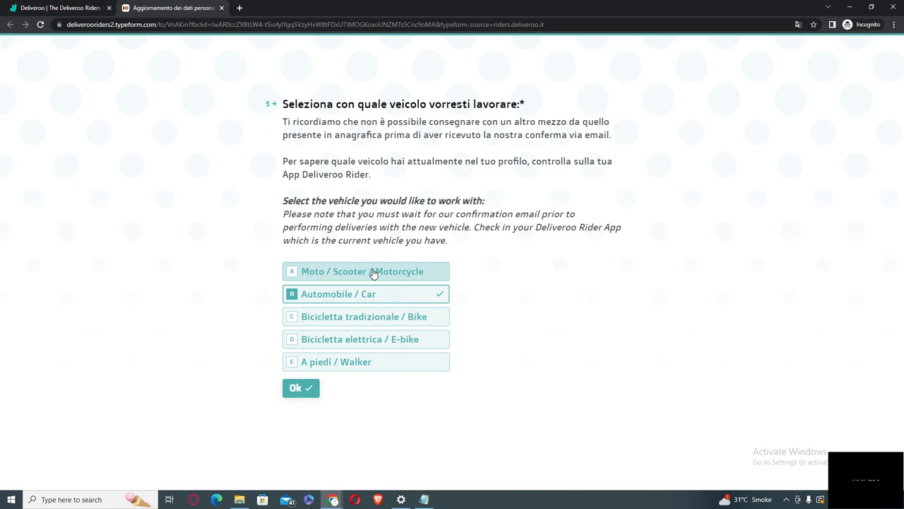
mouse_move(364, 276)
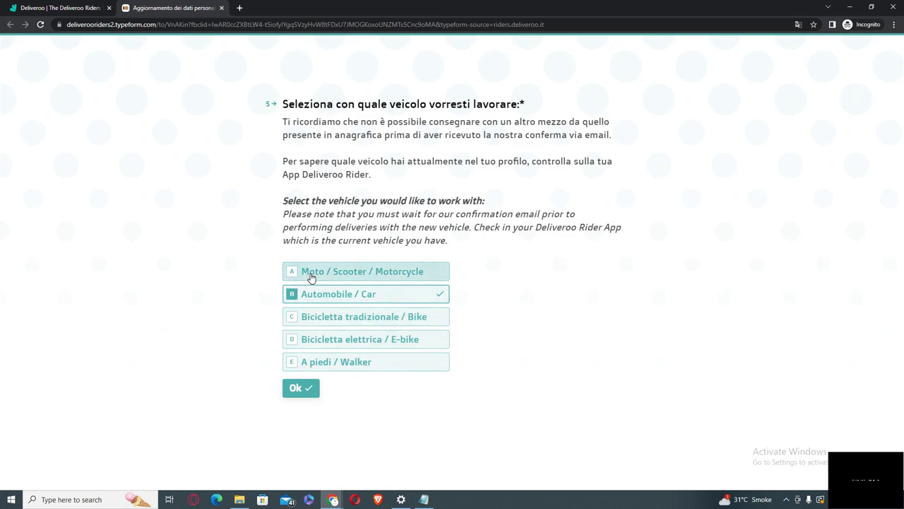
Step: Confirm the Car choice with Ok to reach the insurance declaration page
left_click(301, 387)
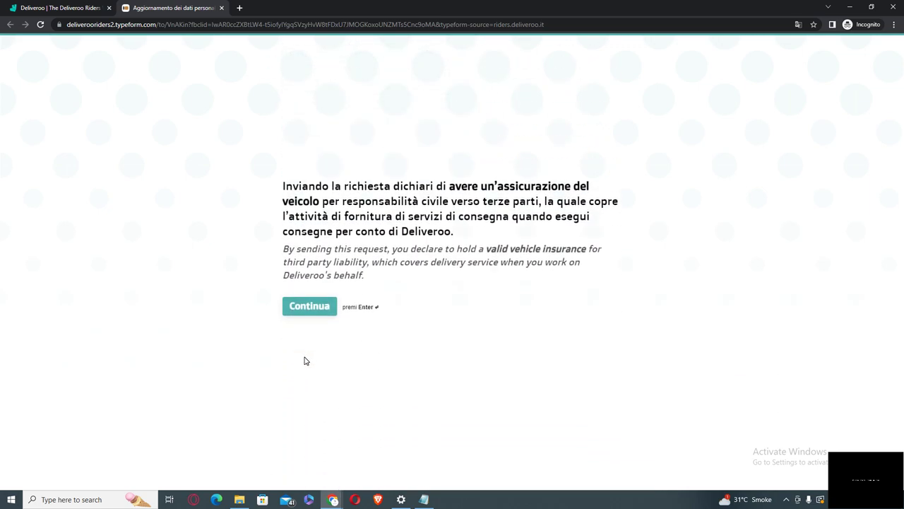
mouse_move(385, 302)
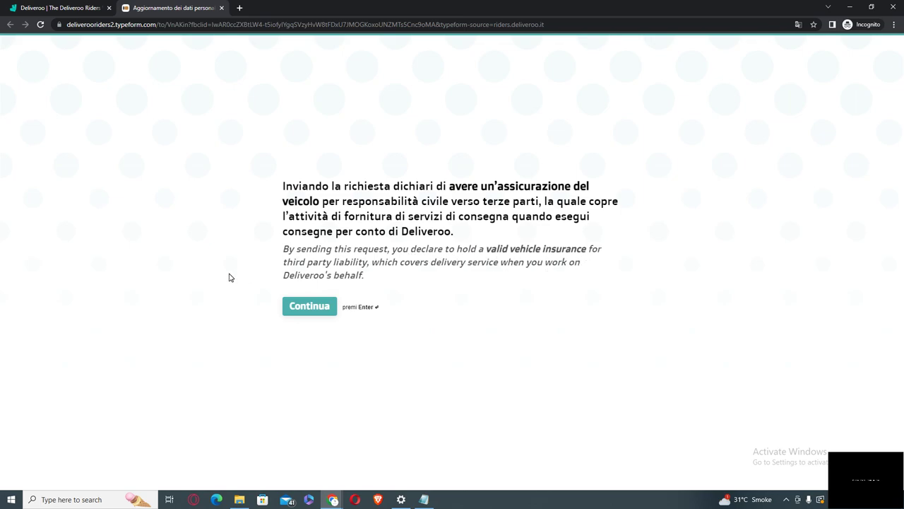
mouse_move(156, 274)
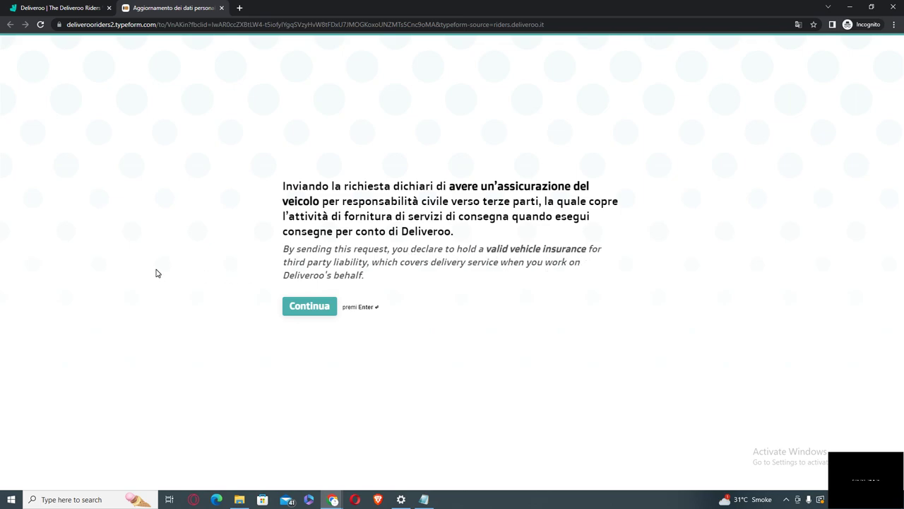